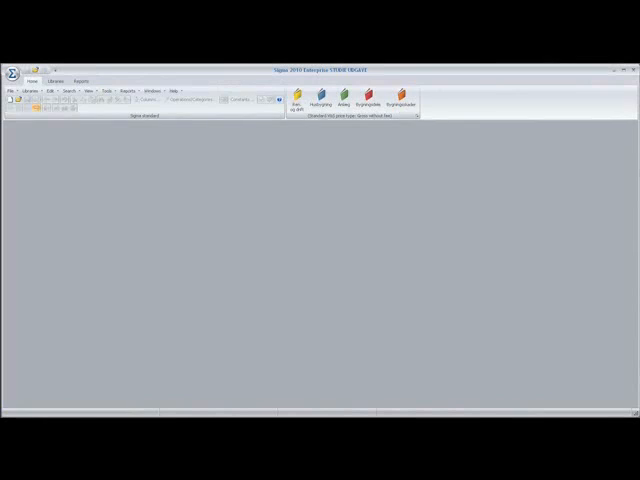
Step: Create a new Library file and enter 'My name' as the project name
left_click(11, 90)
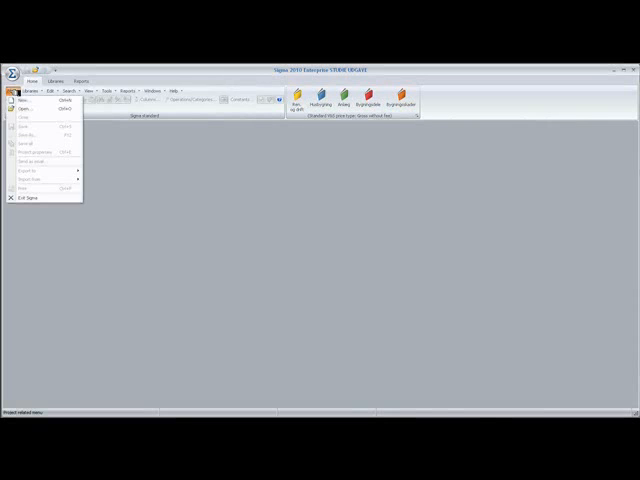
left_click(22, 100)
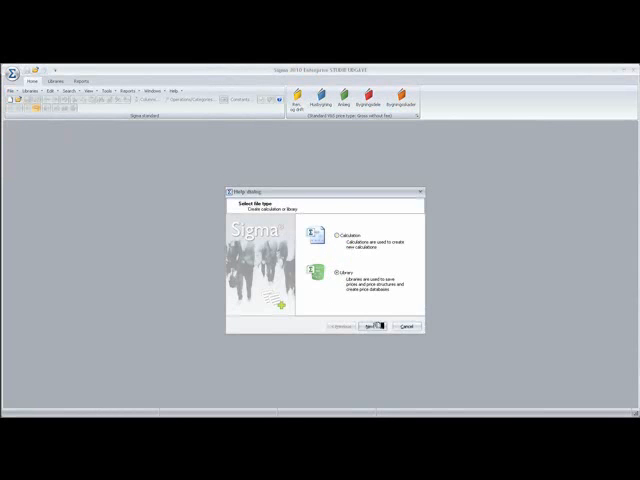
left_click(372, 326)
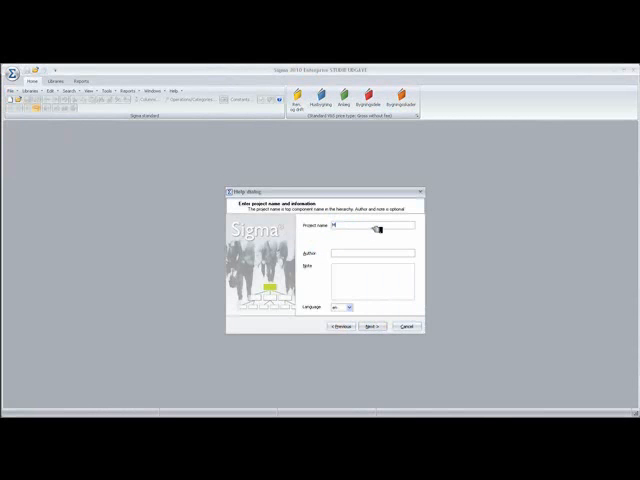
type("My name")
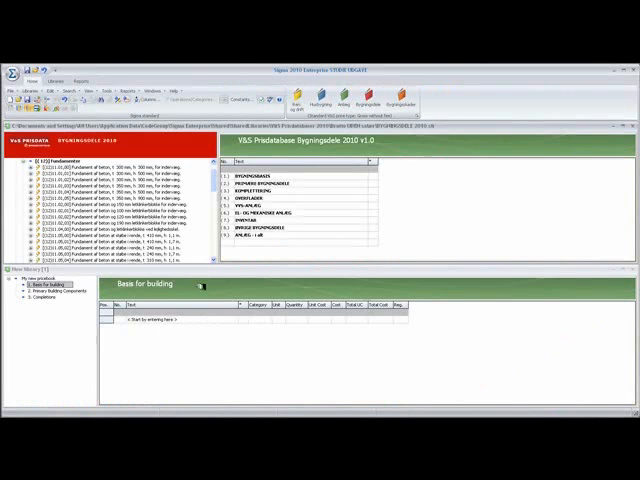
mouse_move(371, 355)
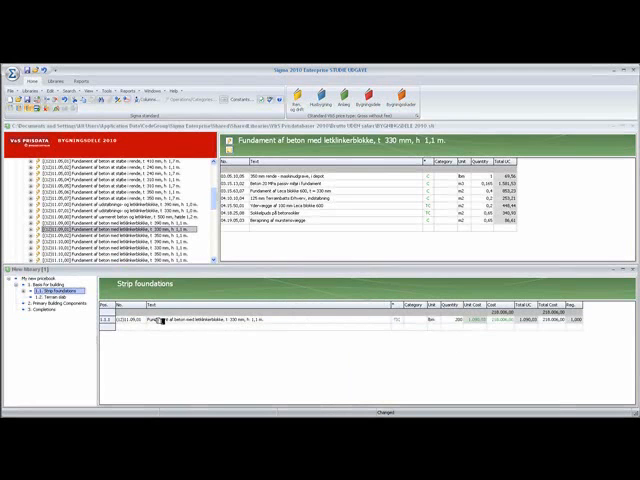
Step: Open the Primary Building Components group in the library tree
double_click(250, 322)
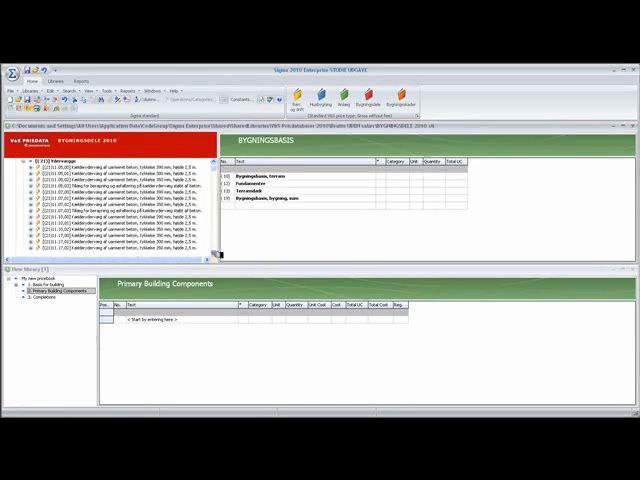
Step: Scroll the database tree down to the exterior wall components
scroll("down", 3)
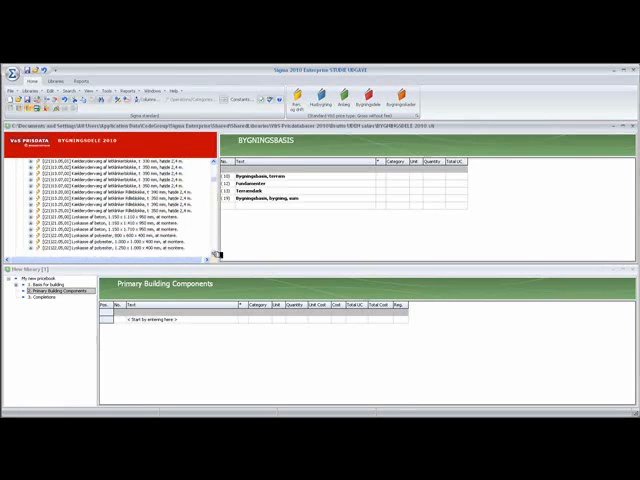
scroll("down", 3)
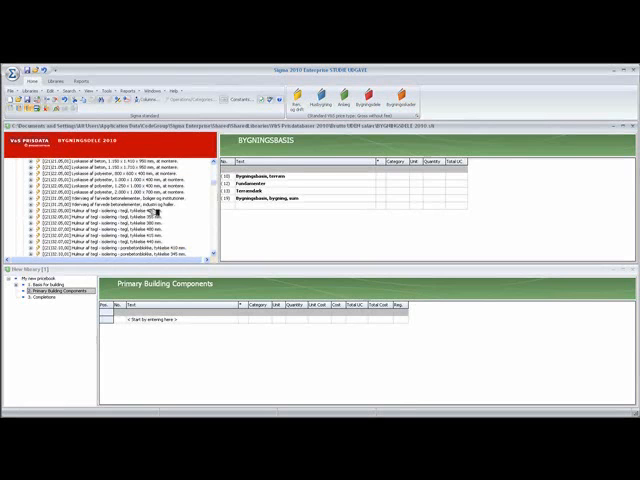
Step: Place the 355 mm brick cavity wall component under Primary Building Components
left_click(95, 212)
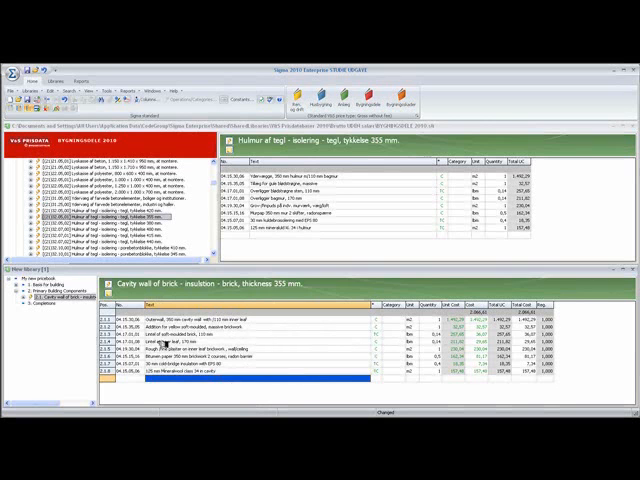
left_click(200, 344)
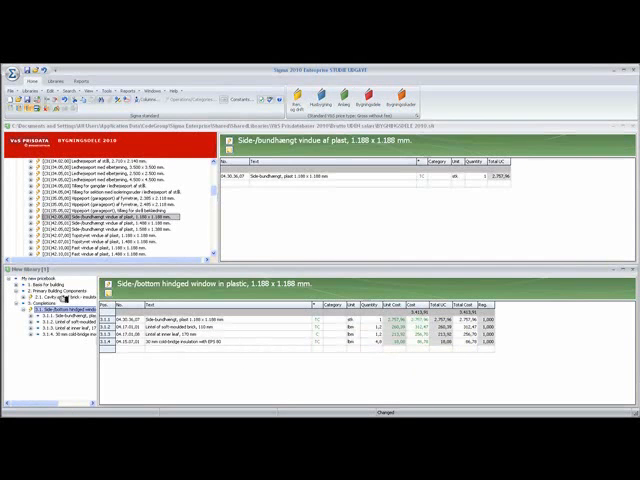
Step: Select the cavity wall component to verify its five remaining lines
left_click(55, 305)
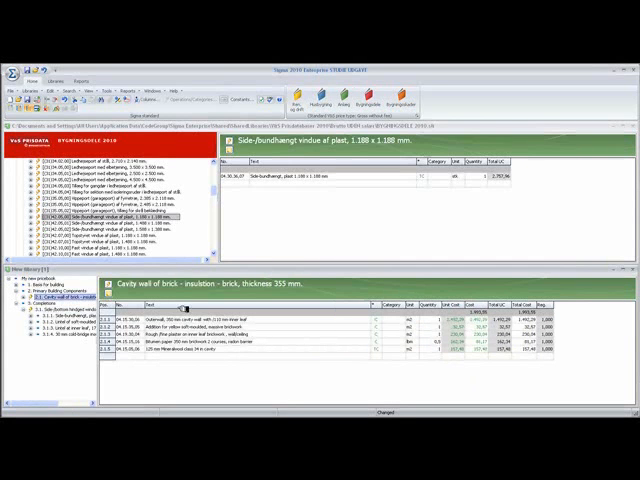